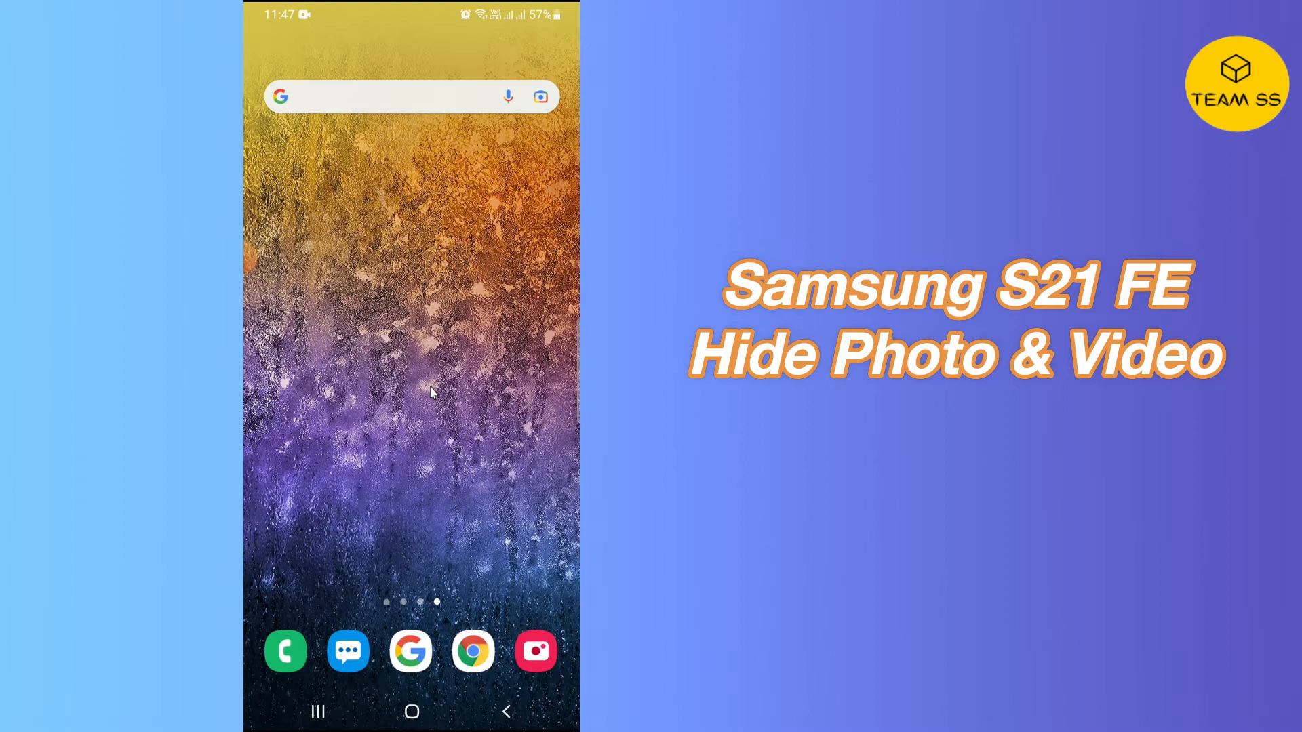
mouse_move(344, 174)
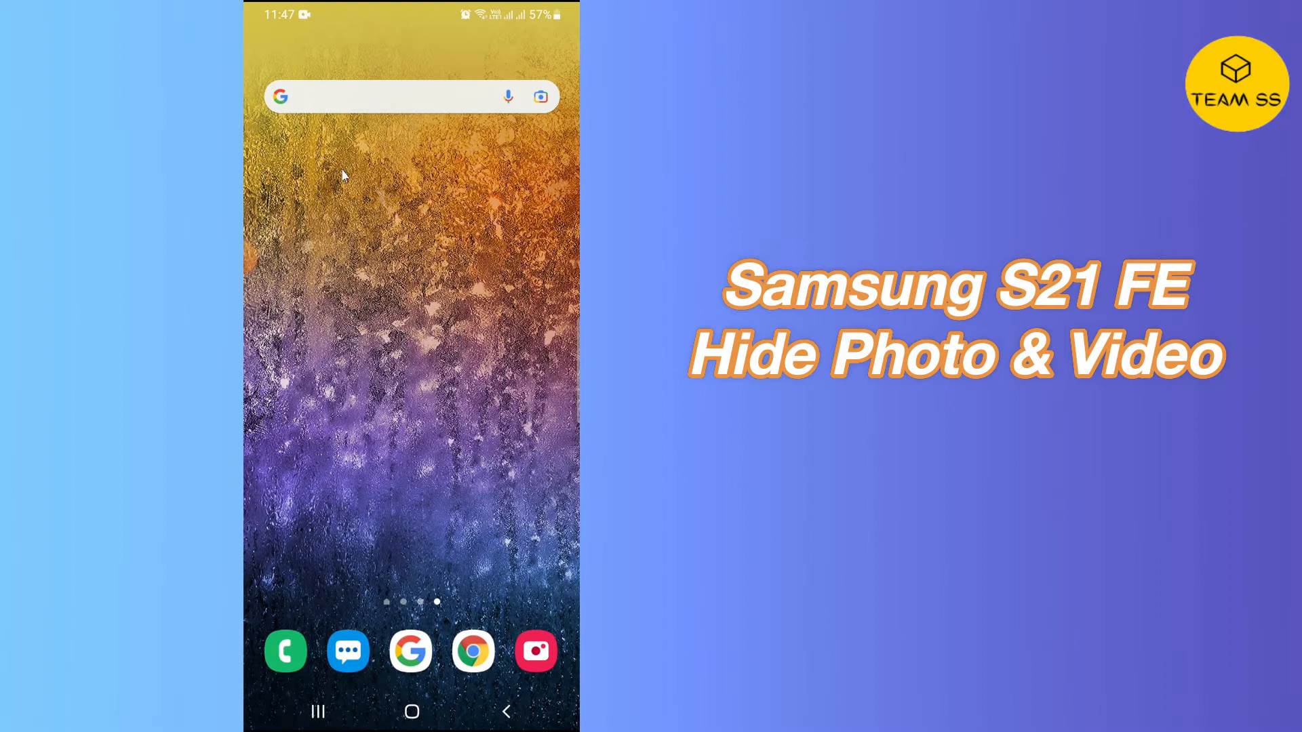
Swipe to the home screen page with the Gallery, Maps and TikTok apps.
left_click_drag(456, 332, 291, 333)
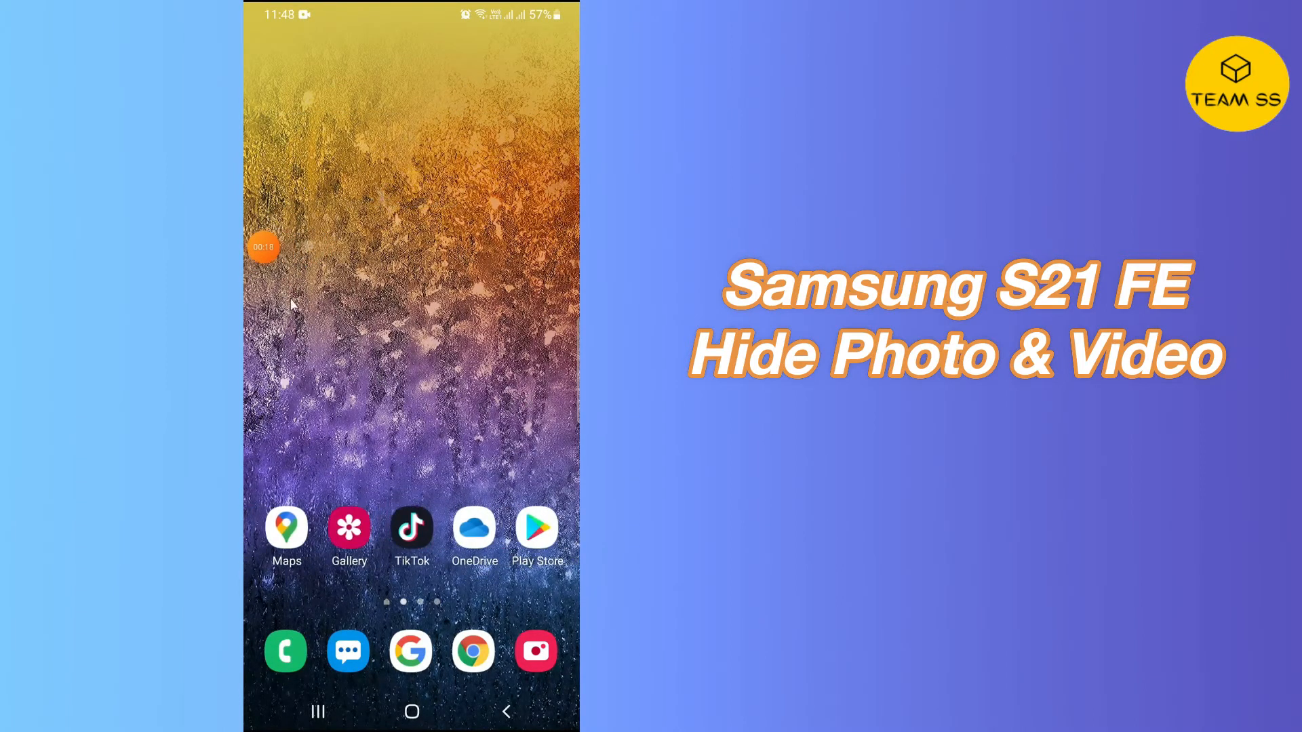
scroll("left", 3)
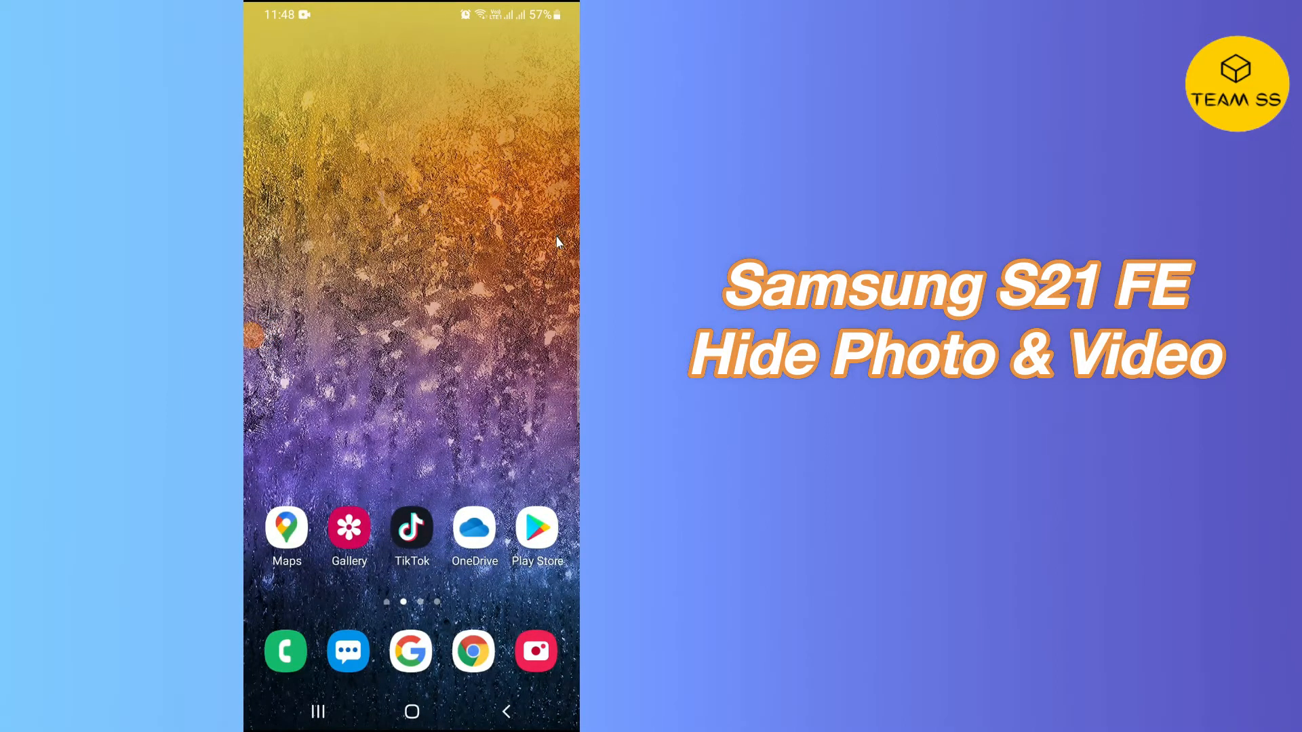
mouse_move(282, 55)
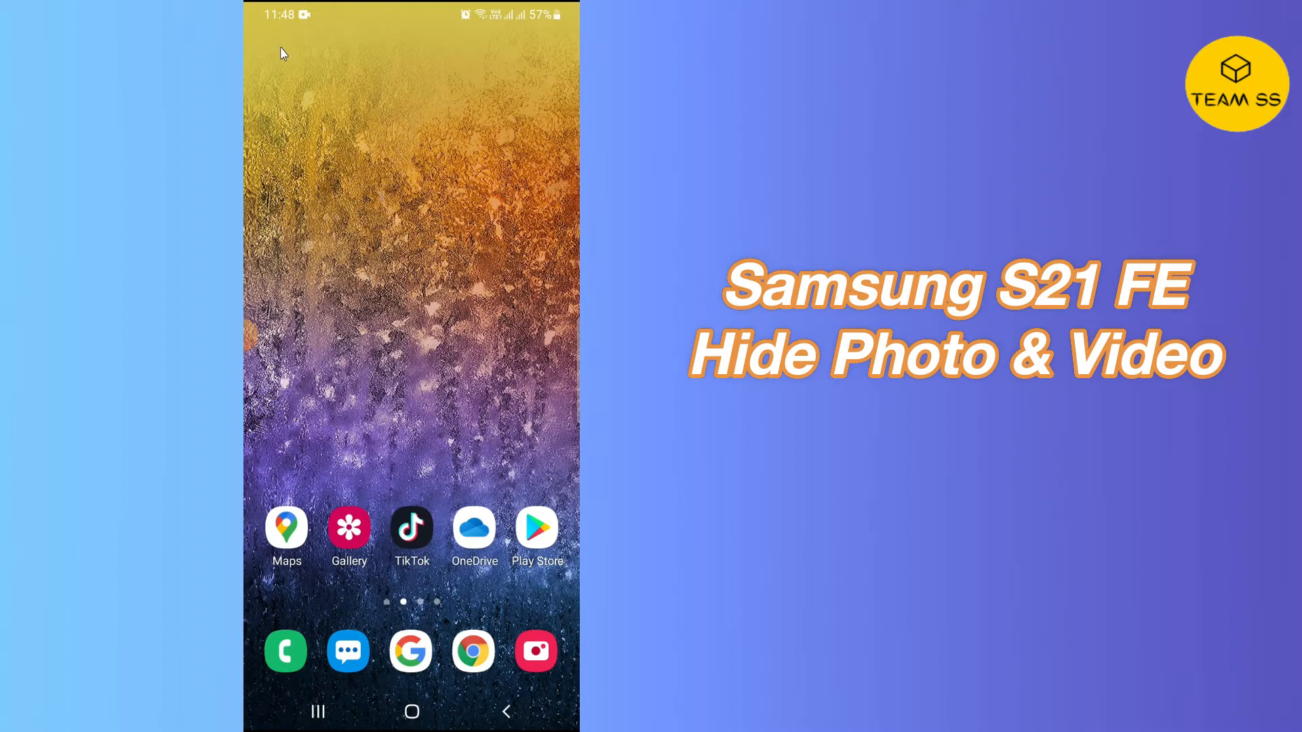
mouse_move(249, 296)
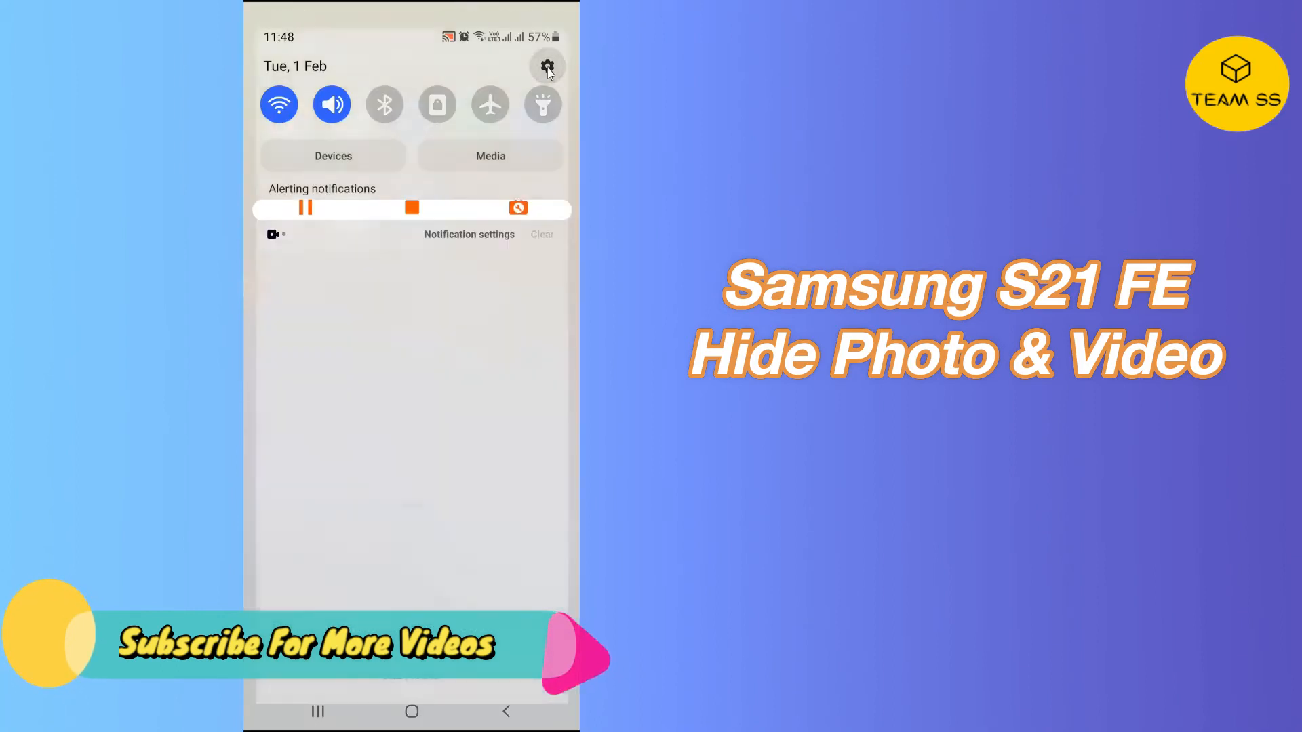
left_click(546, 67)
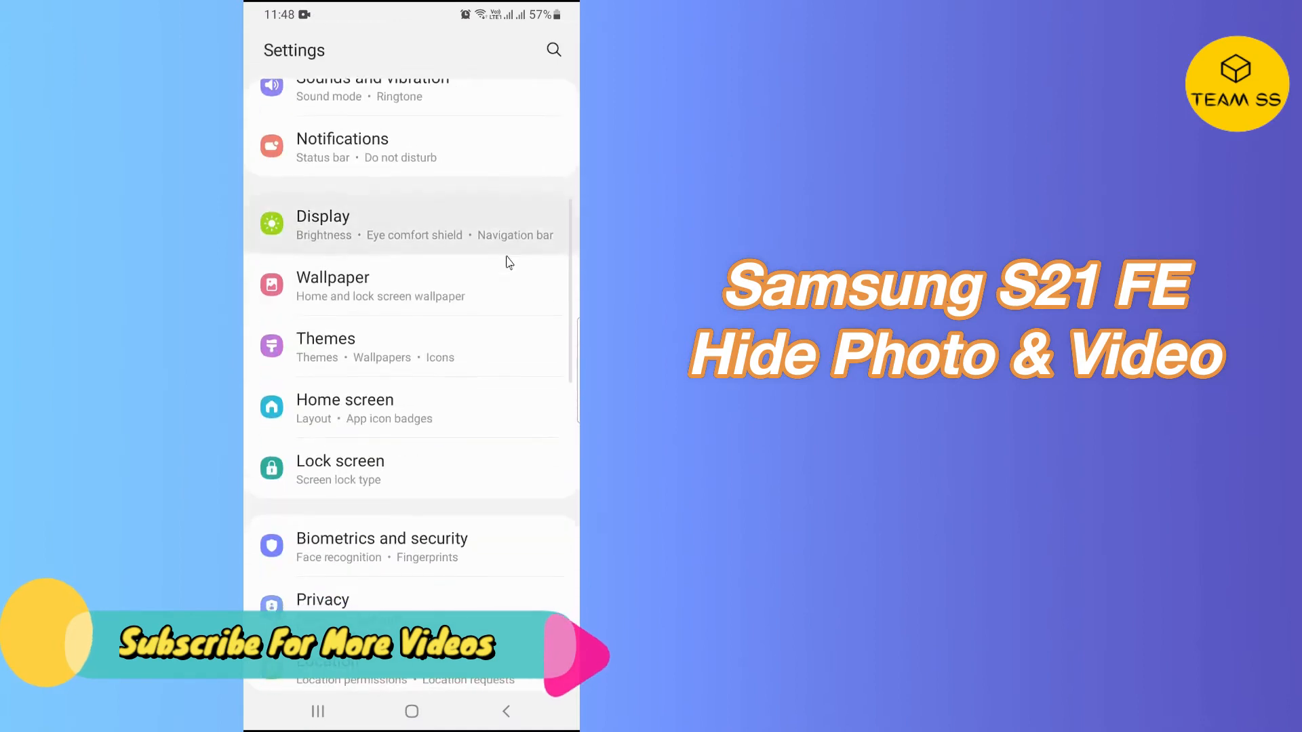
scroll("up", 3)
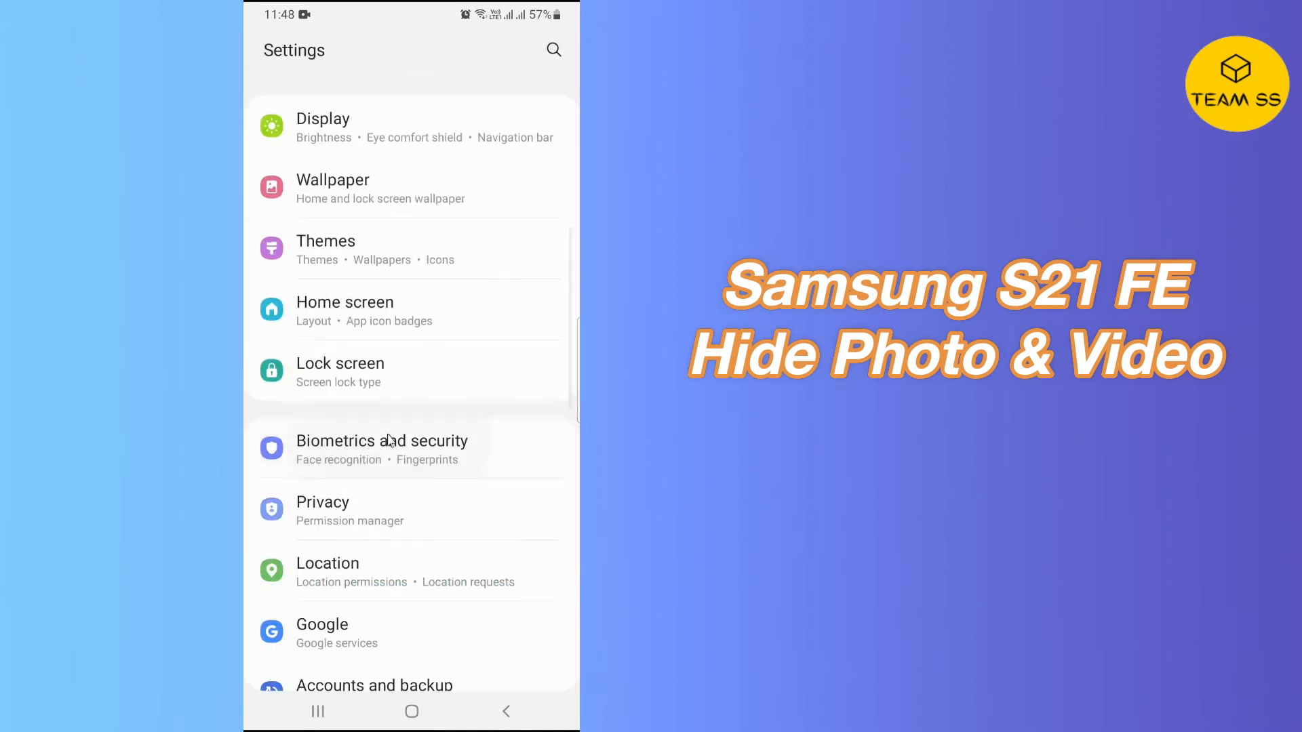
left_click(382, 448)
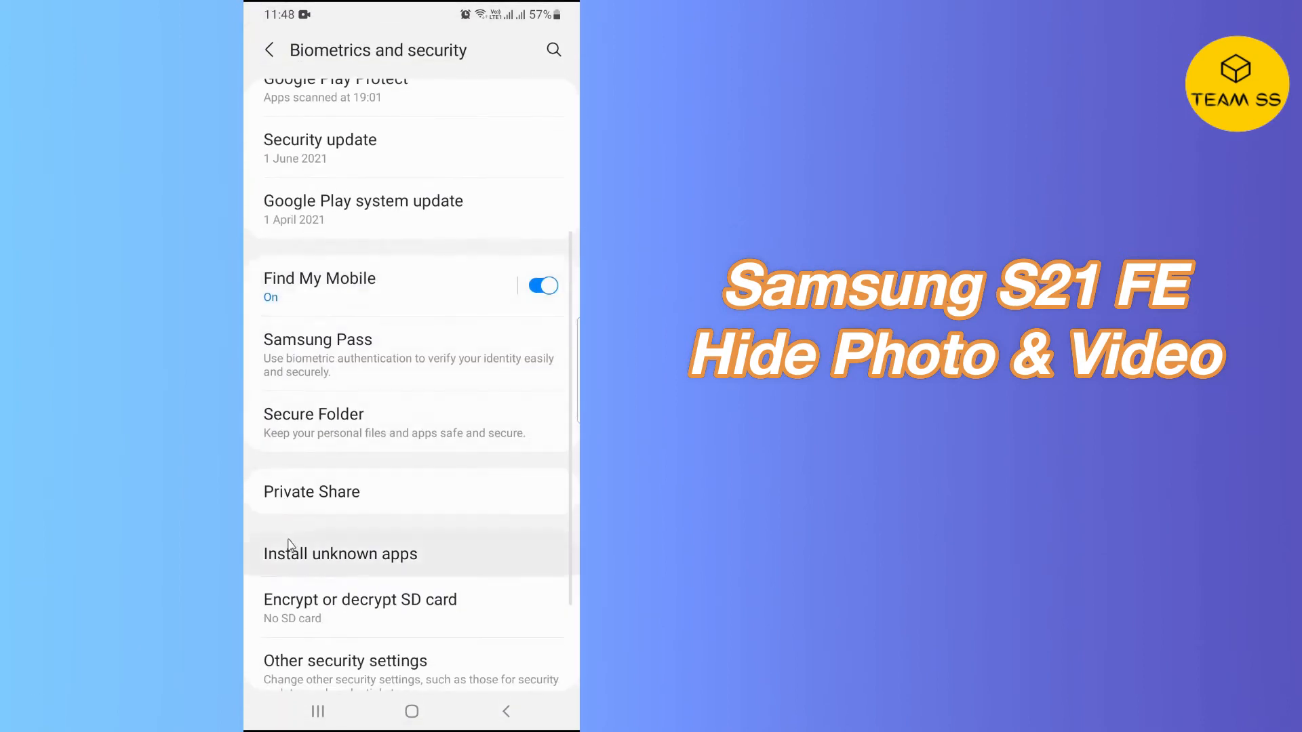
left_click(314, 413)
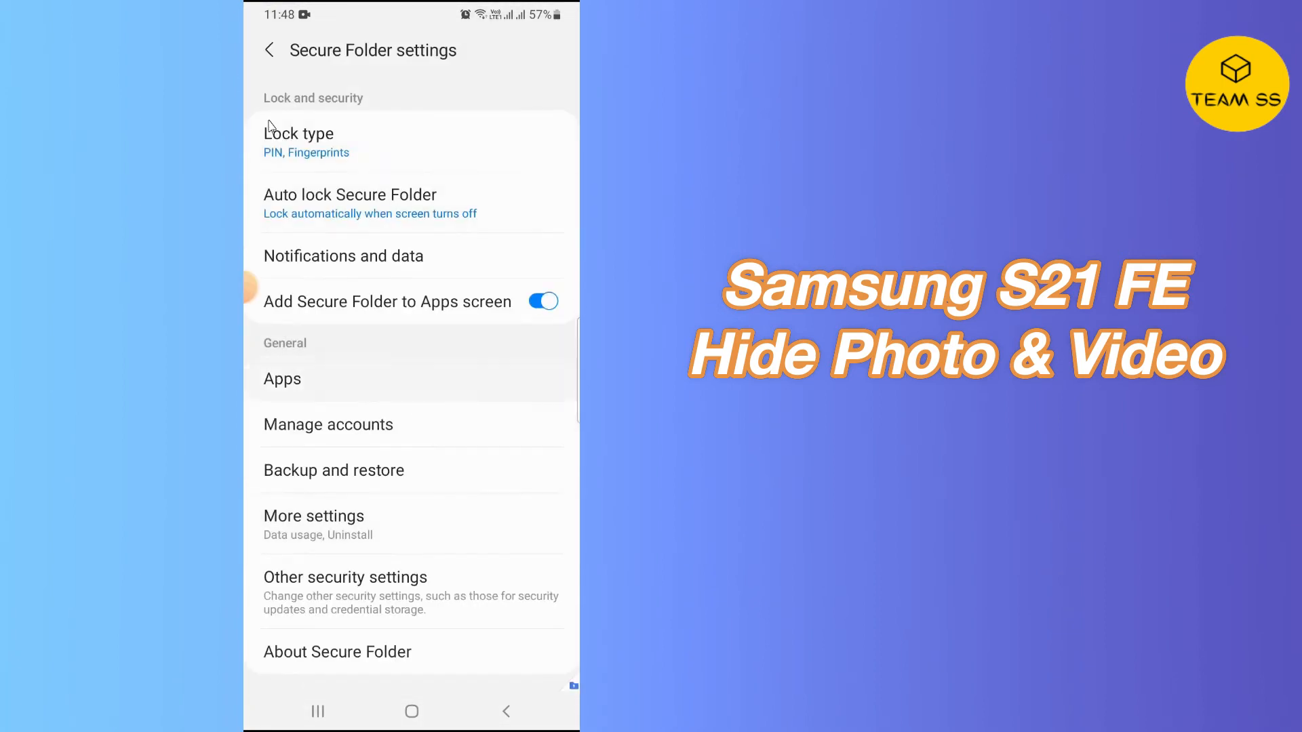
mouse_move(373, 392)
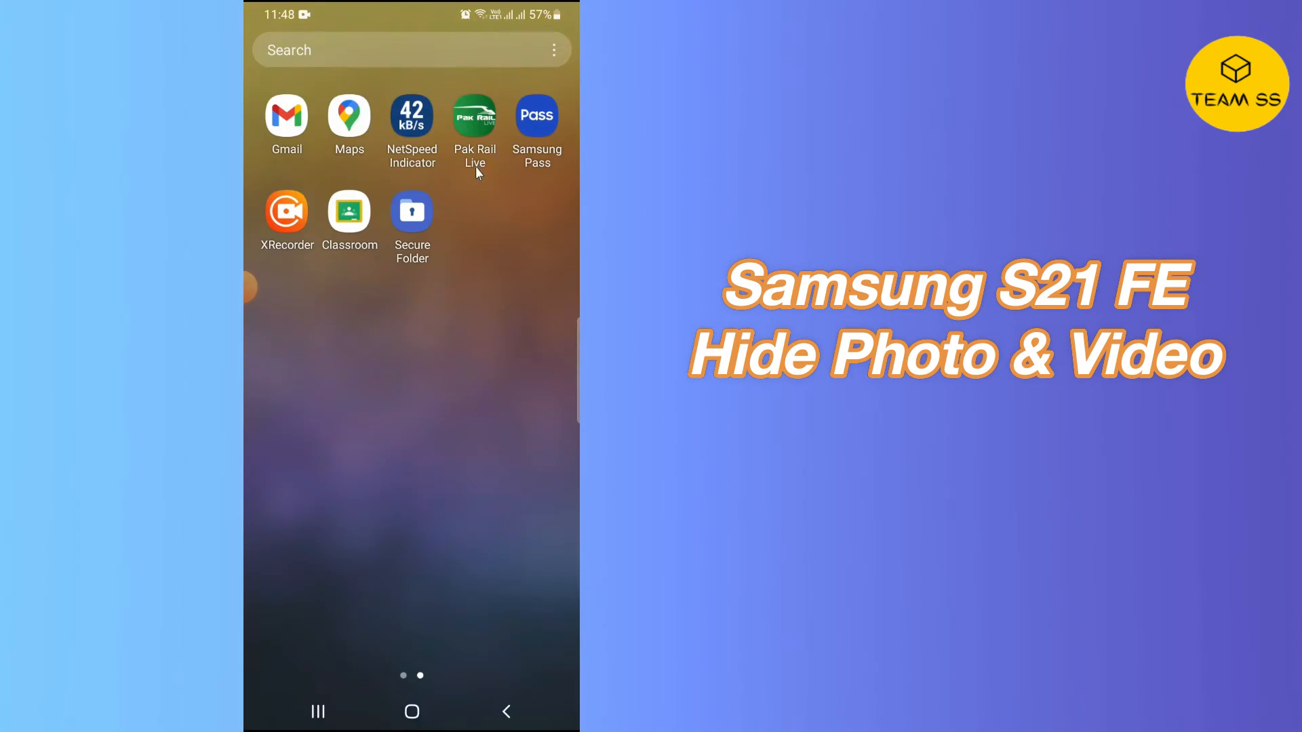
left_click(412, 210)
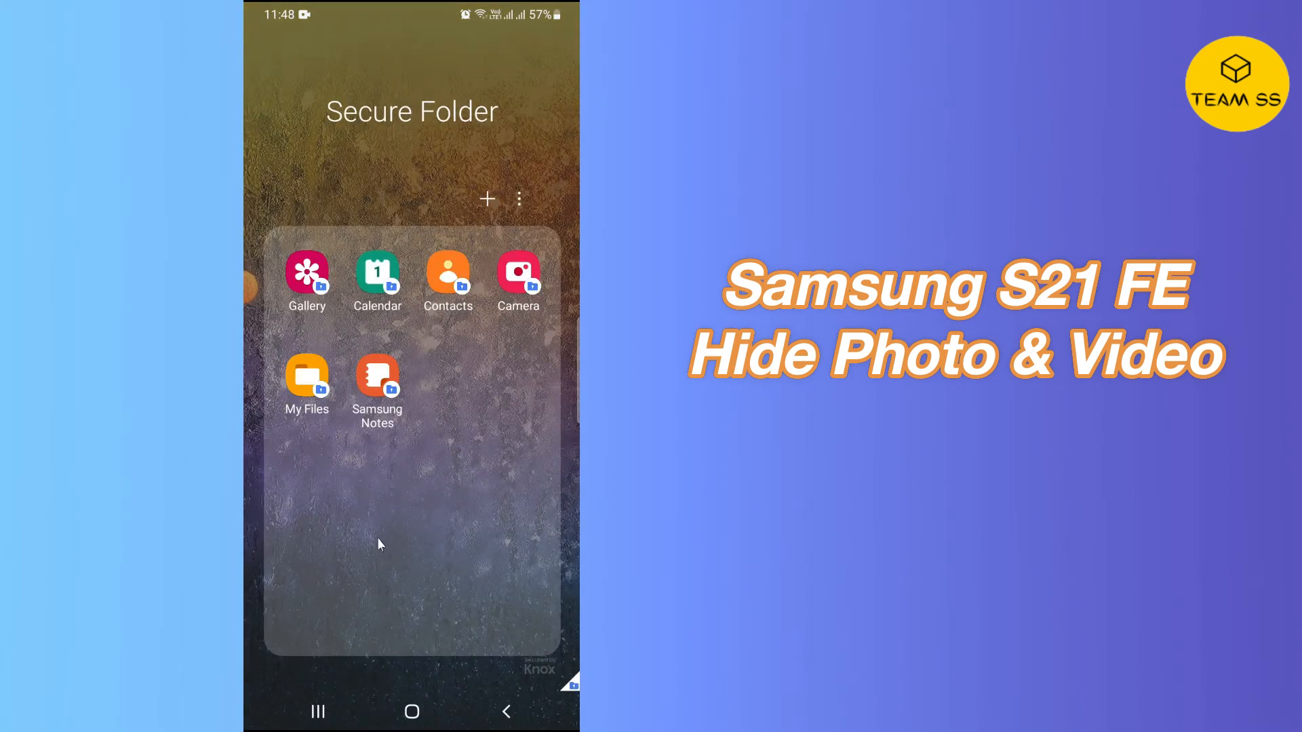
left_click(306, 277)
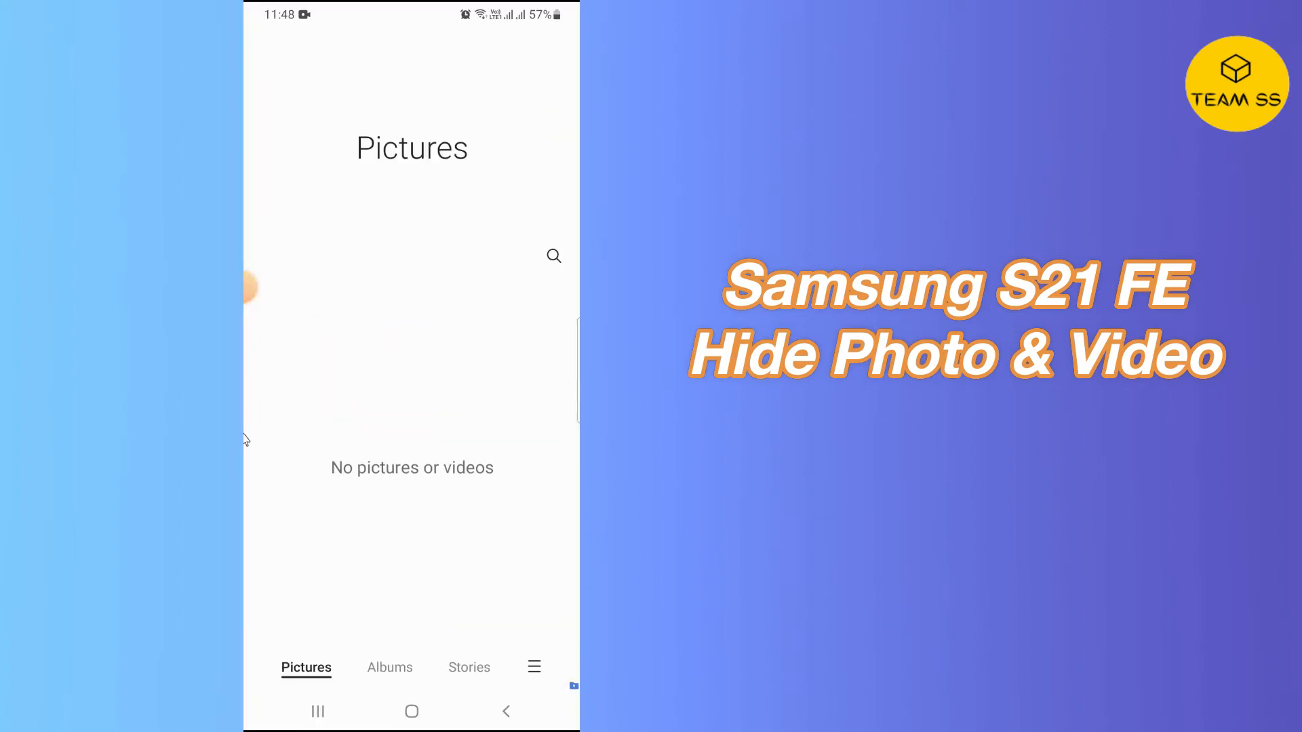
left_click(410, 711)
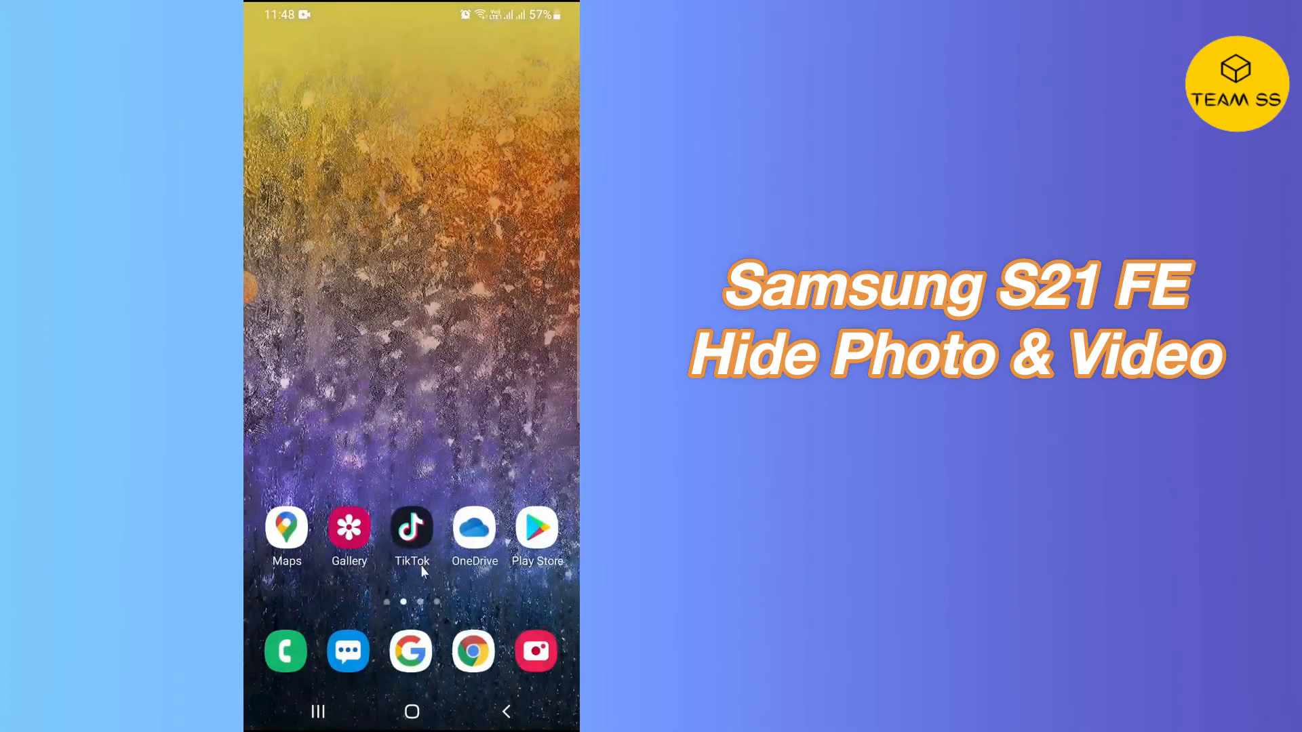
Open the plain grey photo in Gallery and confirm moving it to Secure Folder.
left_click(347, 526)
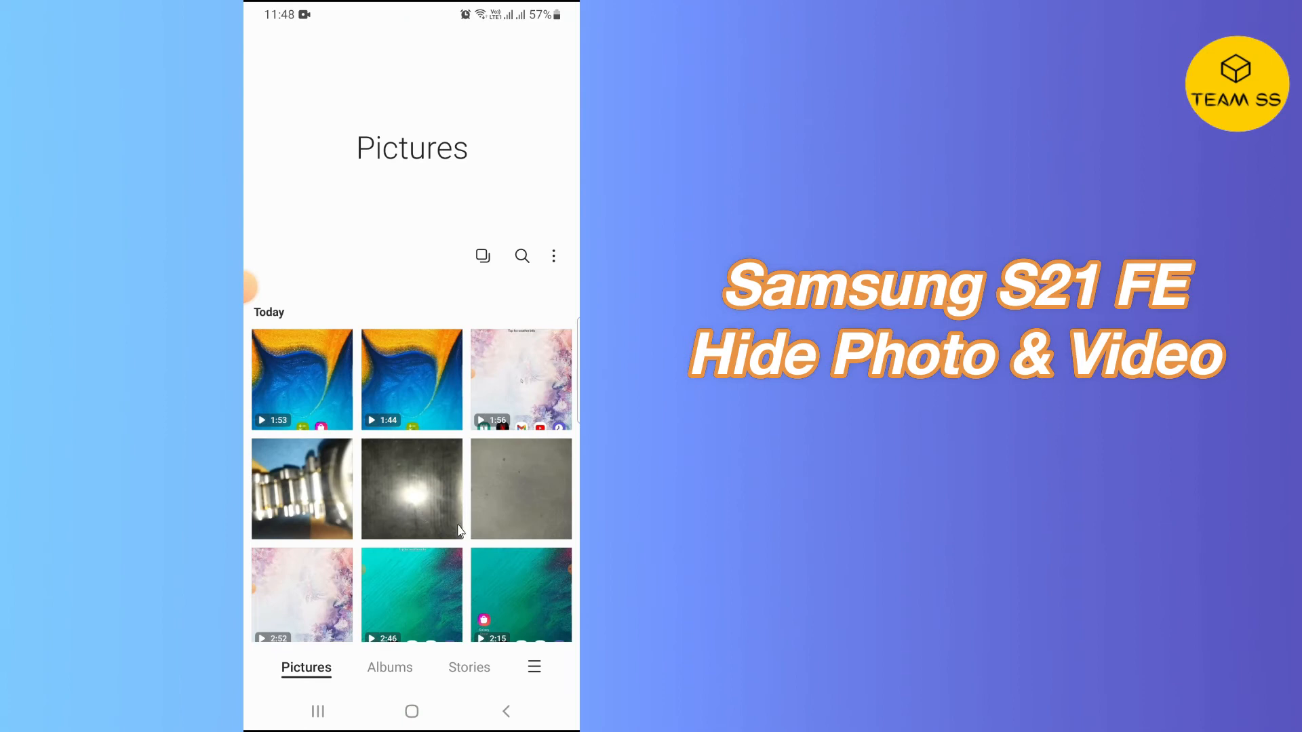
left_click(521, 488)
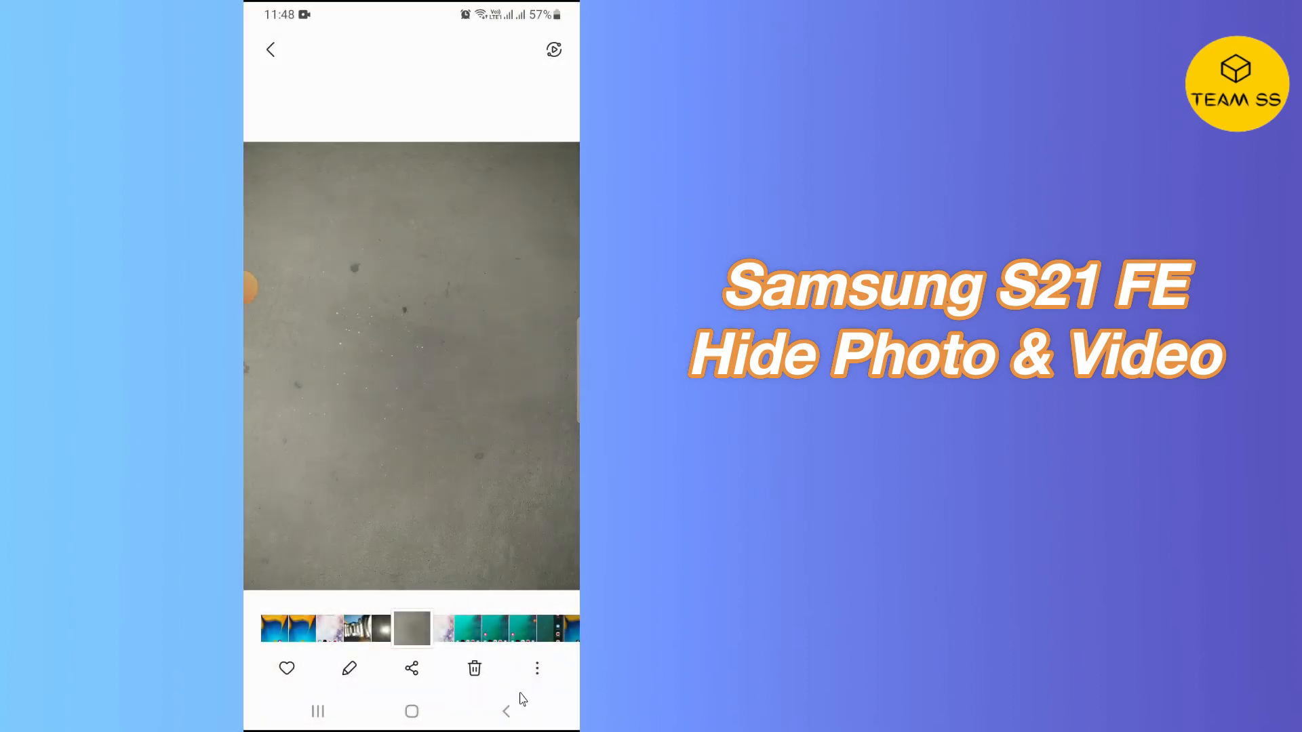
mouse_move(446, 314)
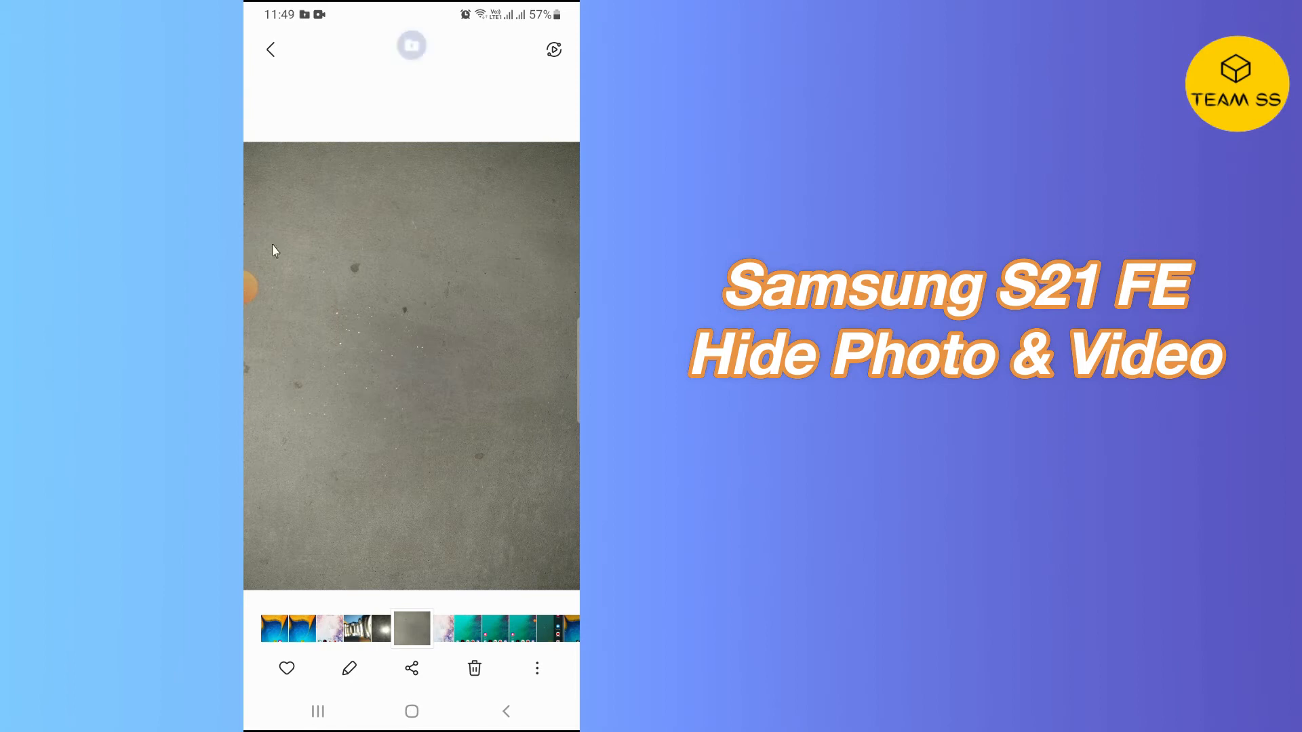
left_click(536, 669)
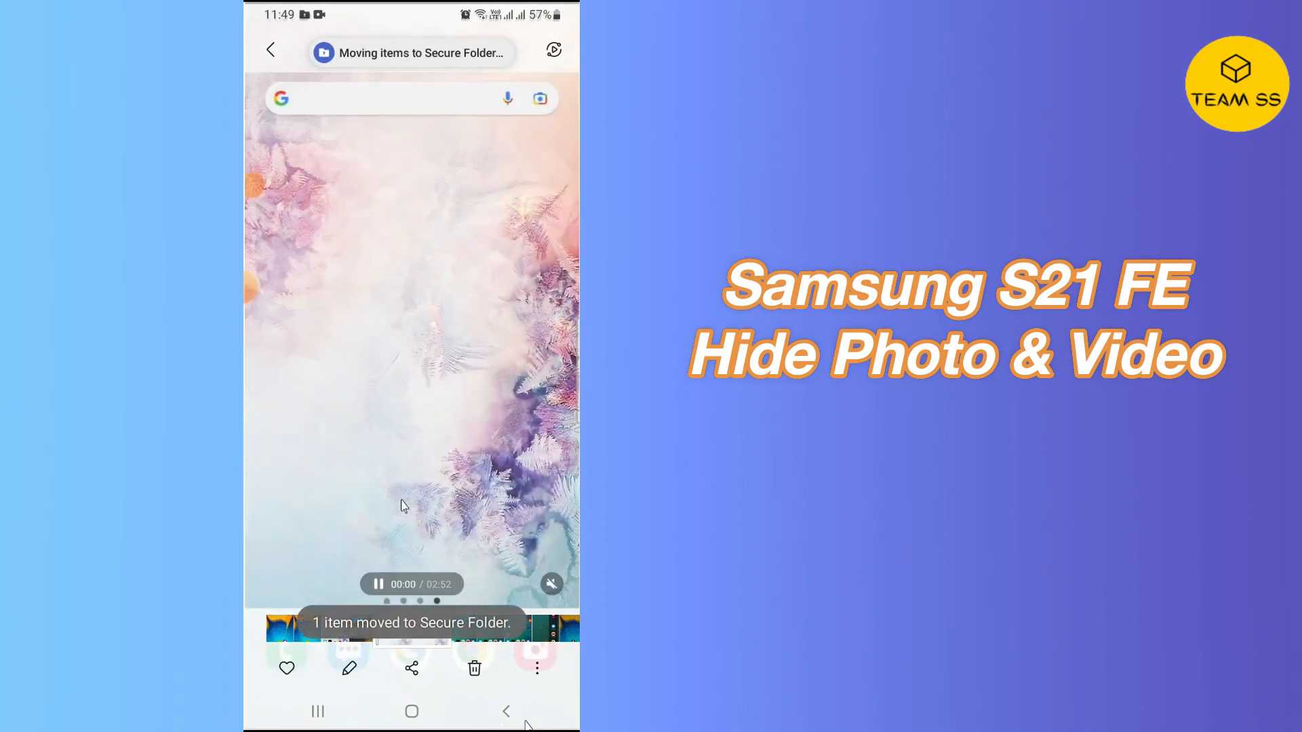
left_click(411, 711)
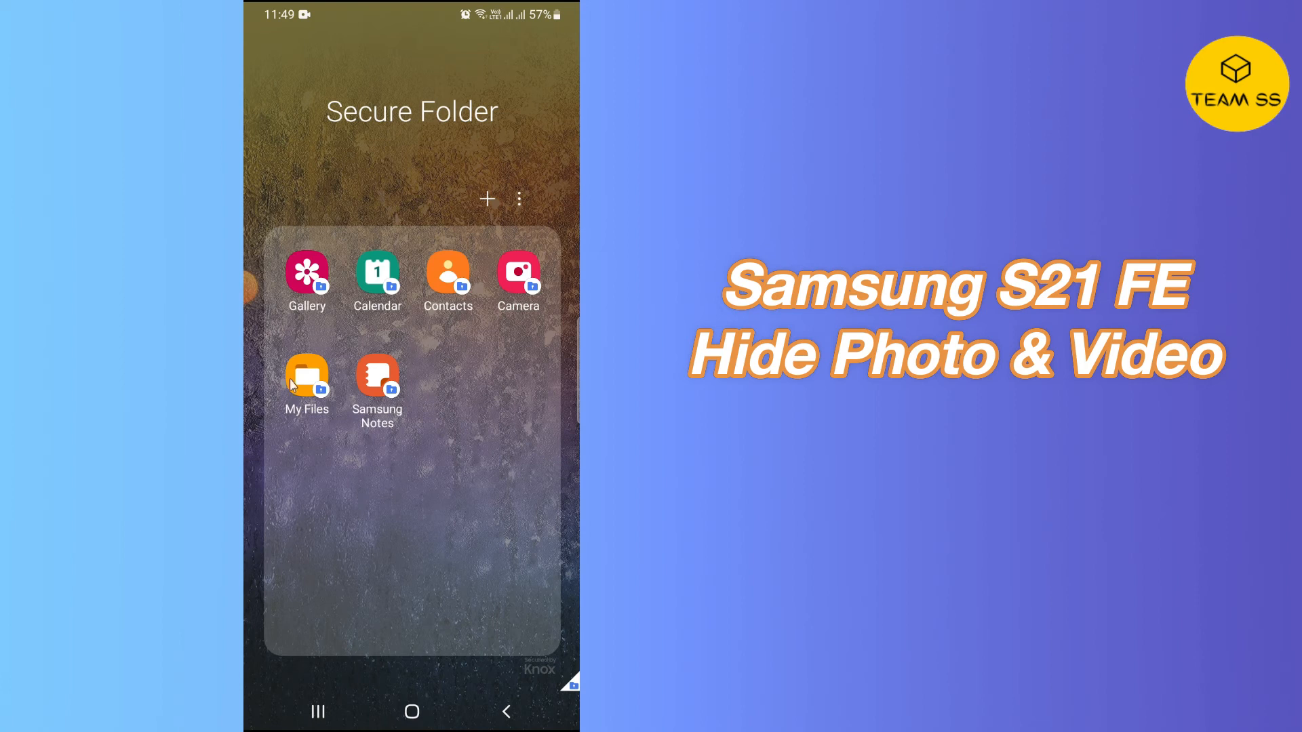
Exit Secure Folder back to the home page holding the Gallery app.
left_click(307, 277)
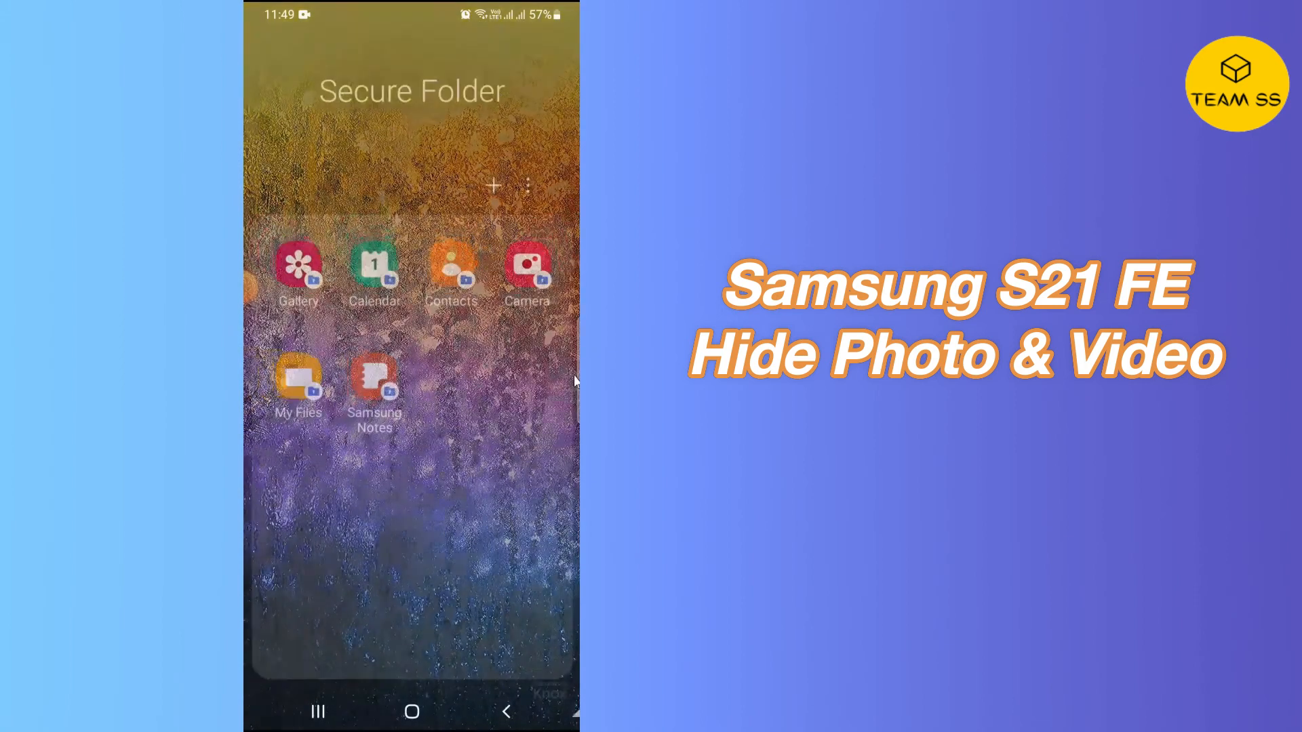
left_click(492, 185)
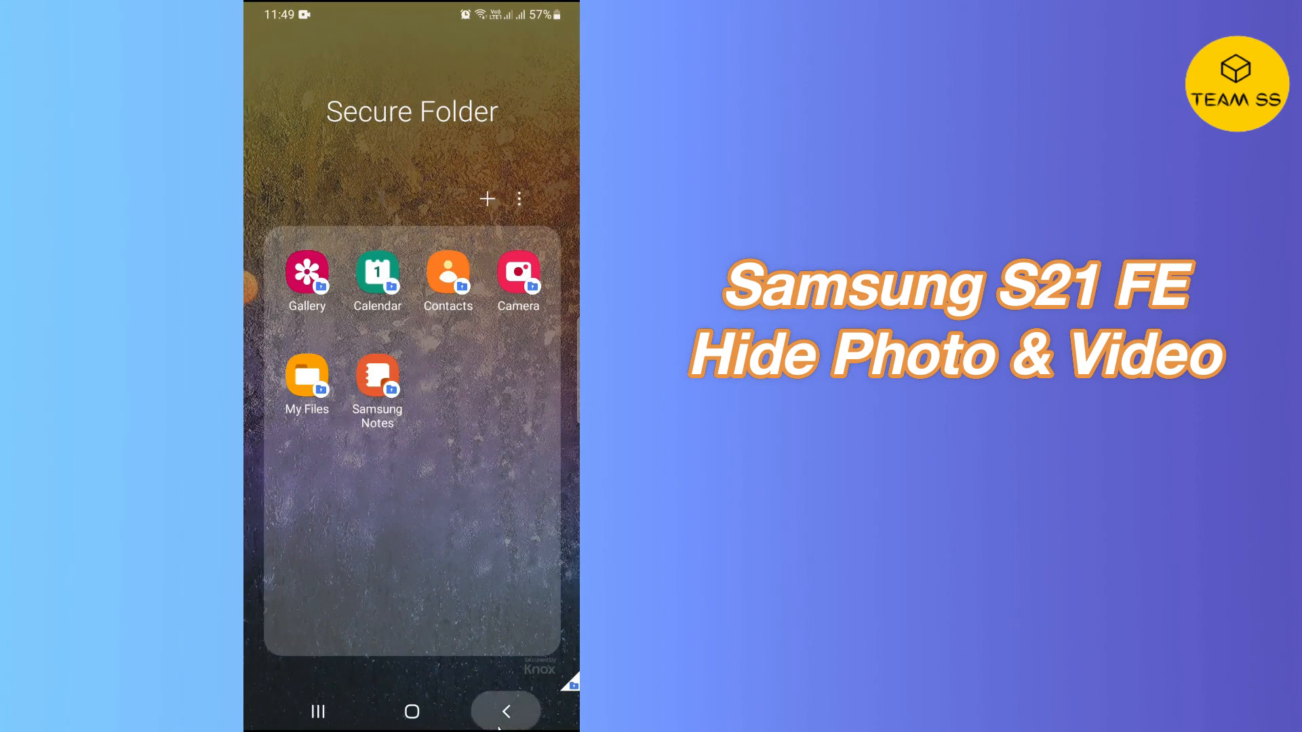
left_click(506, 711)
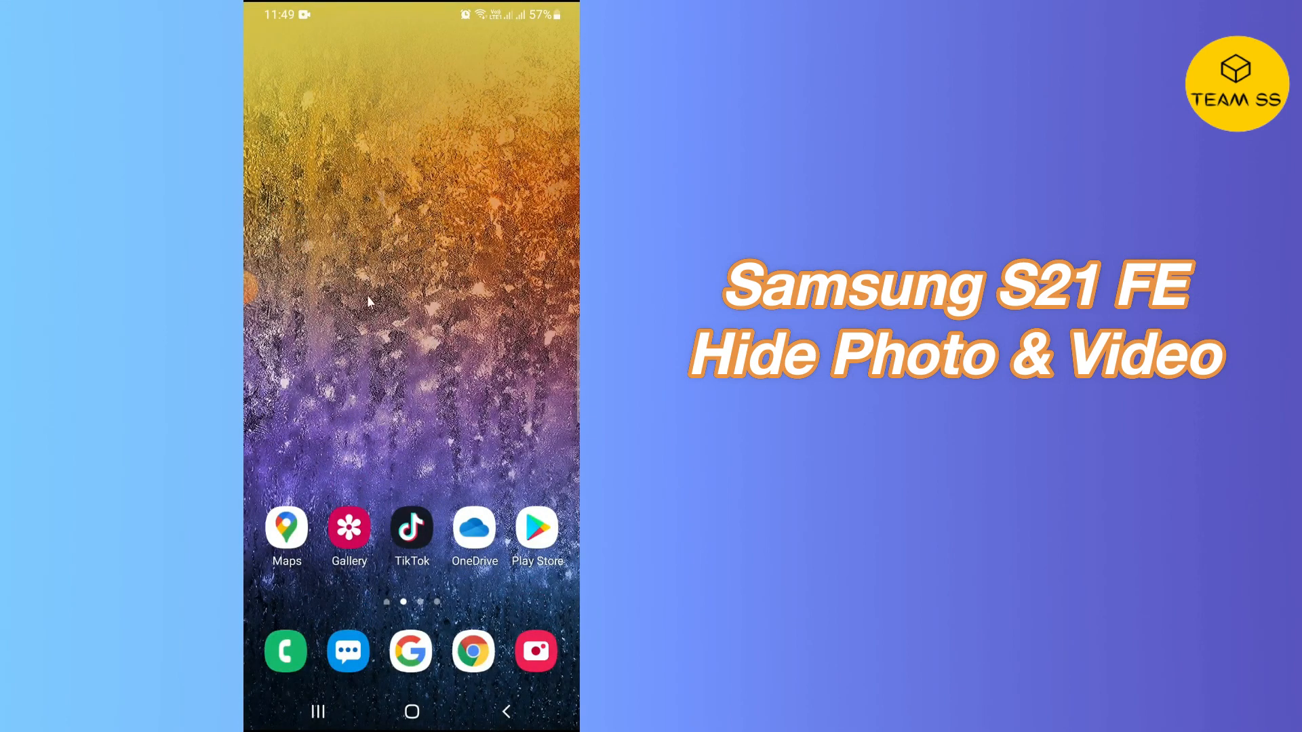